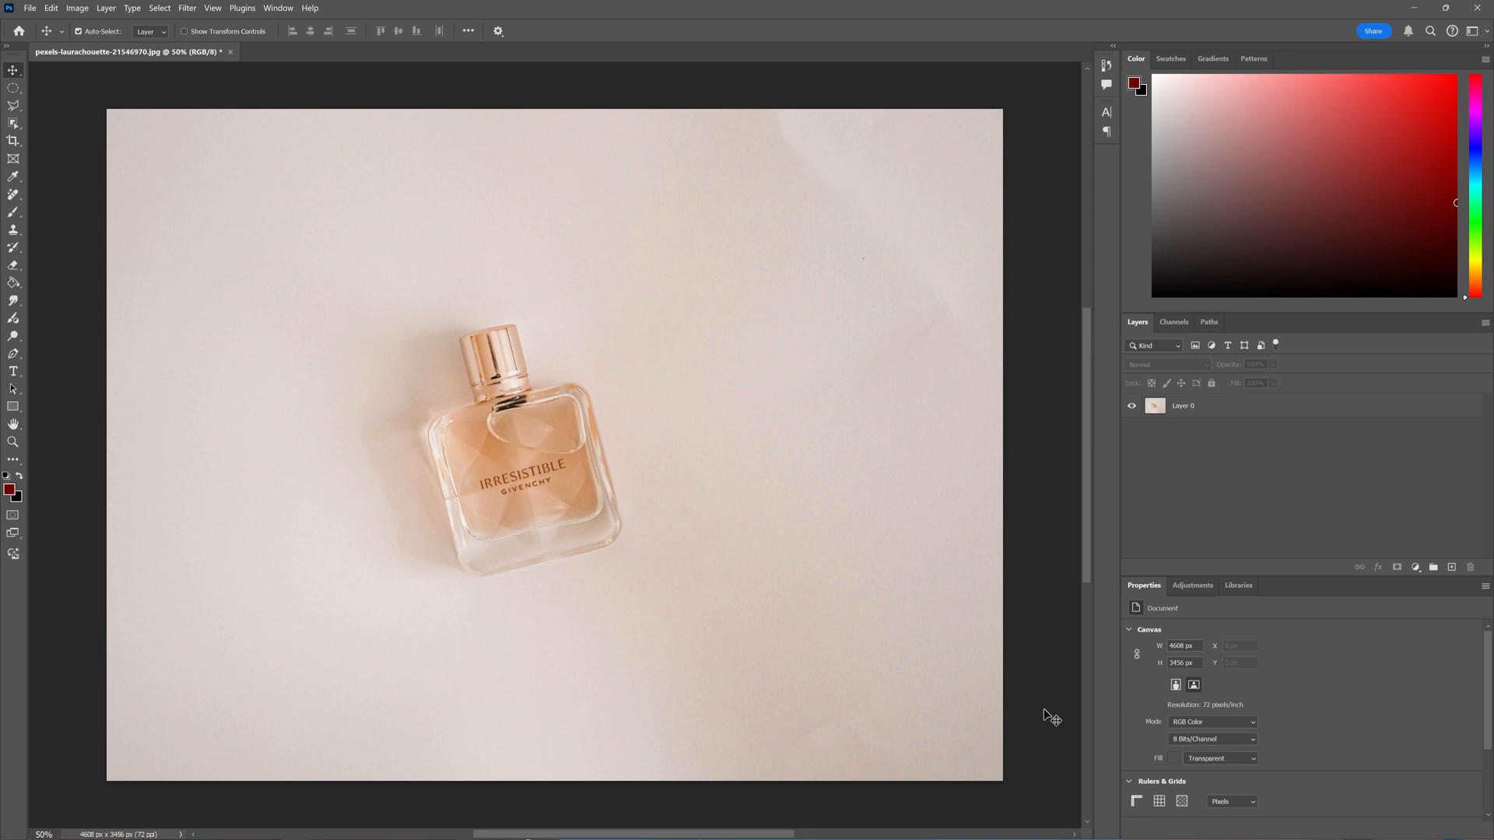
Step: Select Layer 0, apply Remove background, and dismiss the Edit background tip
click(1182, 405)
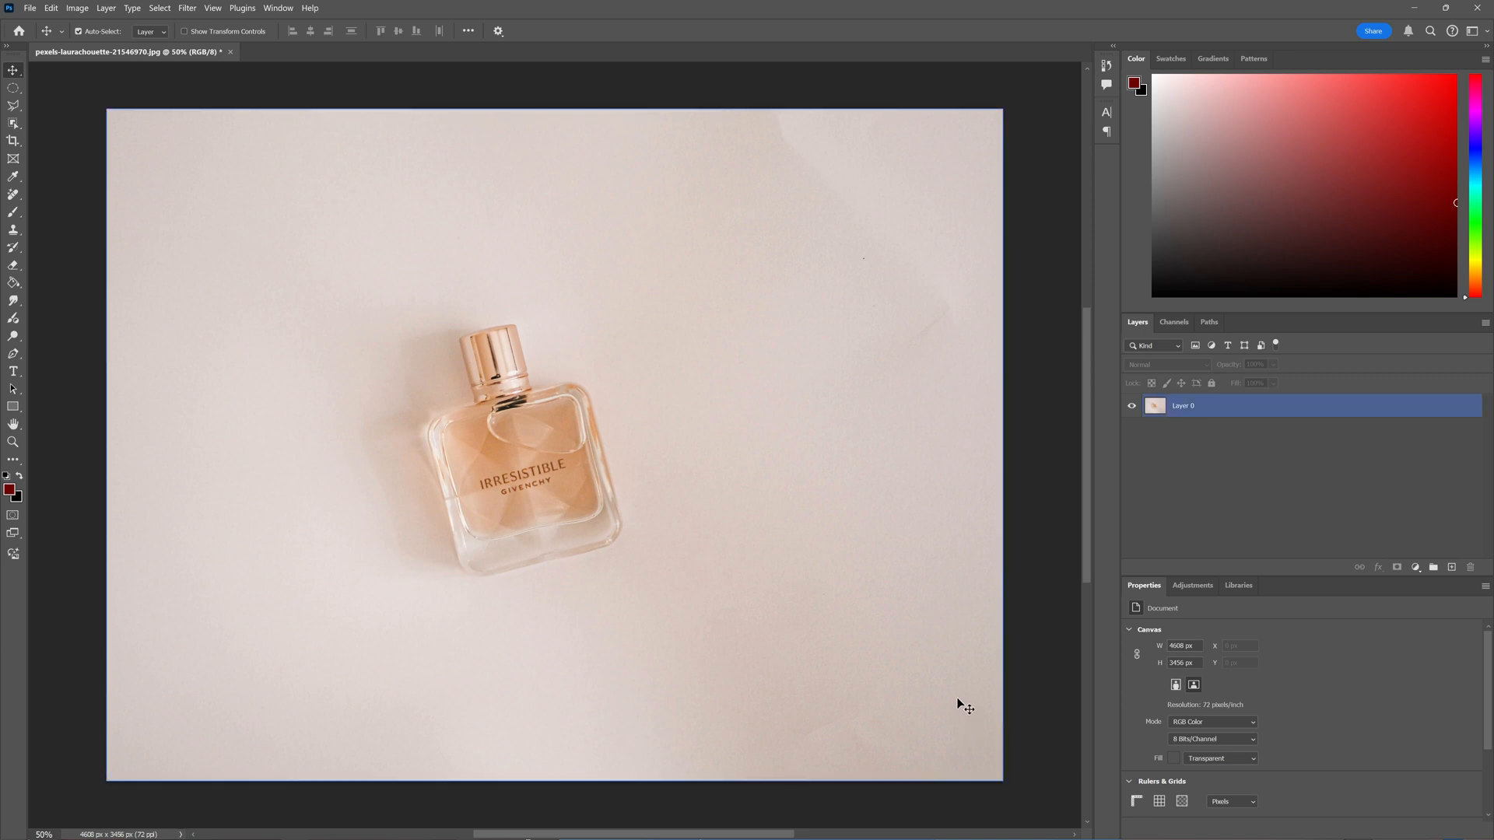
mouse_move(584, 514)
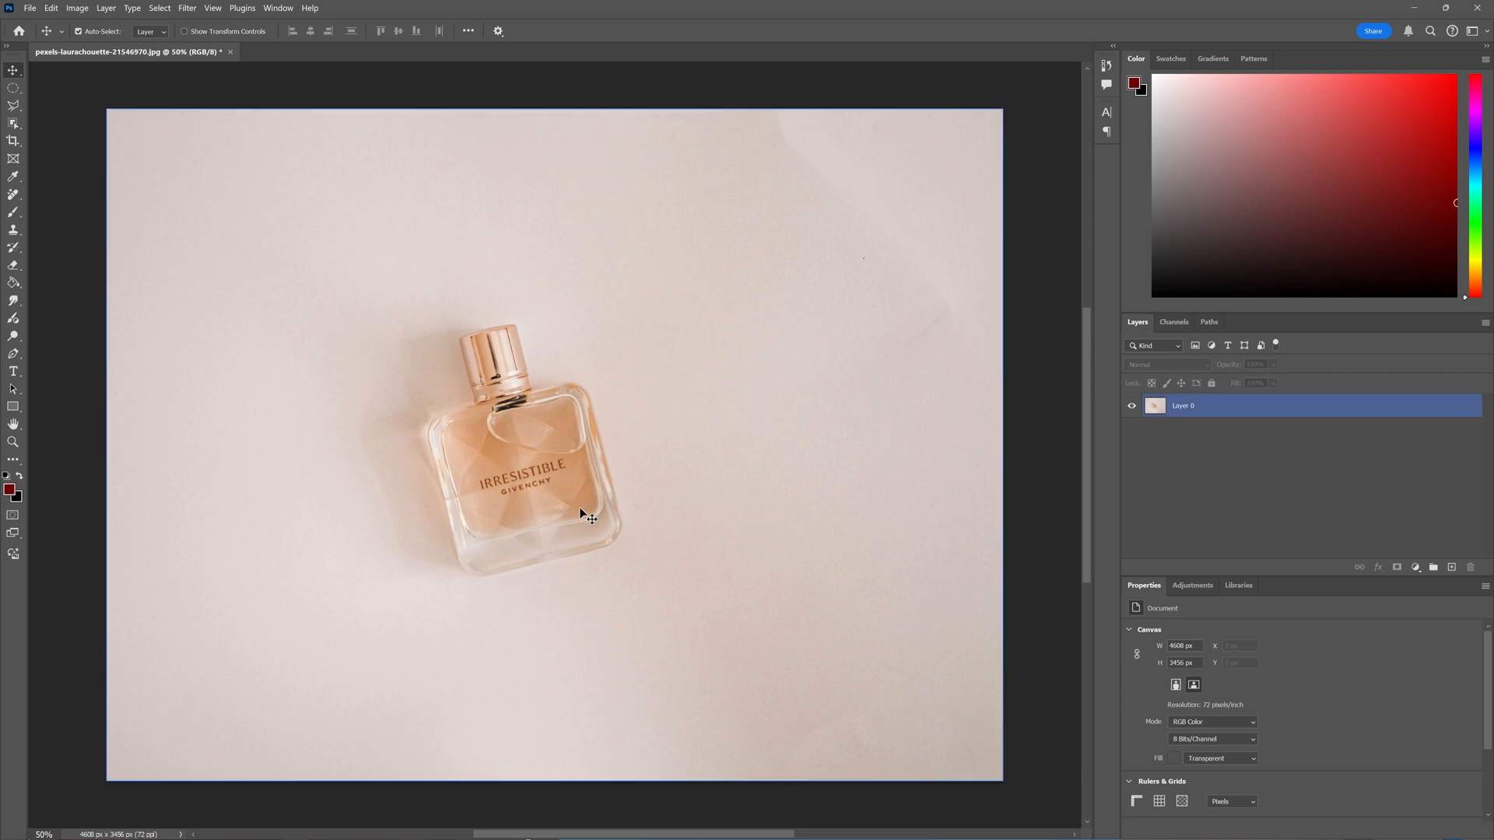
mouse_move(531, 535)
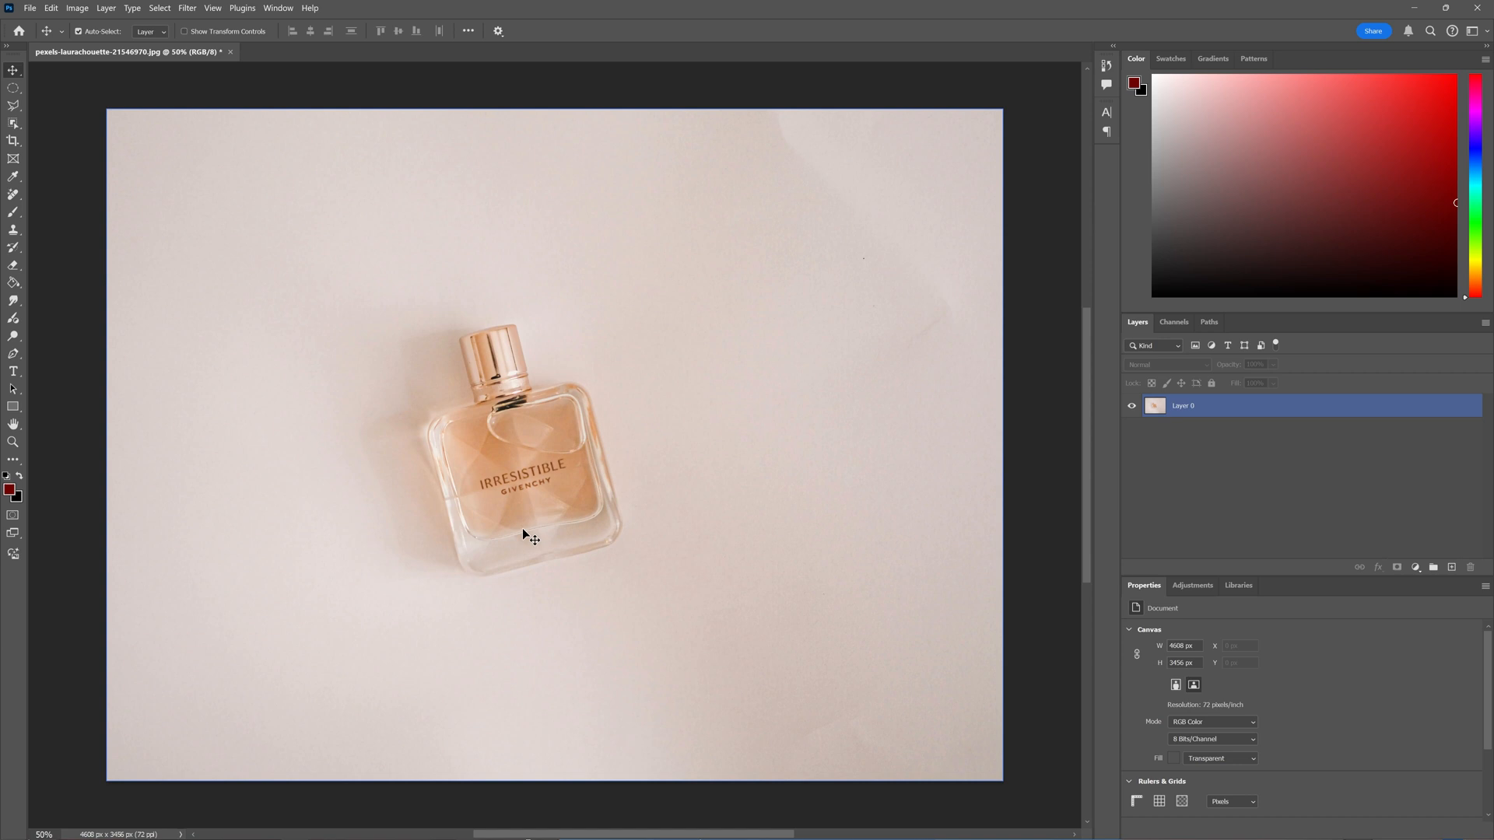
mouse_move(684, 443)
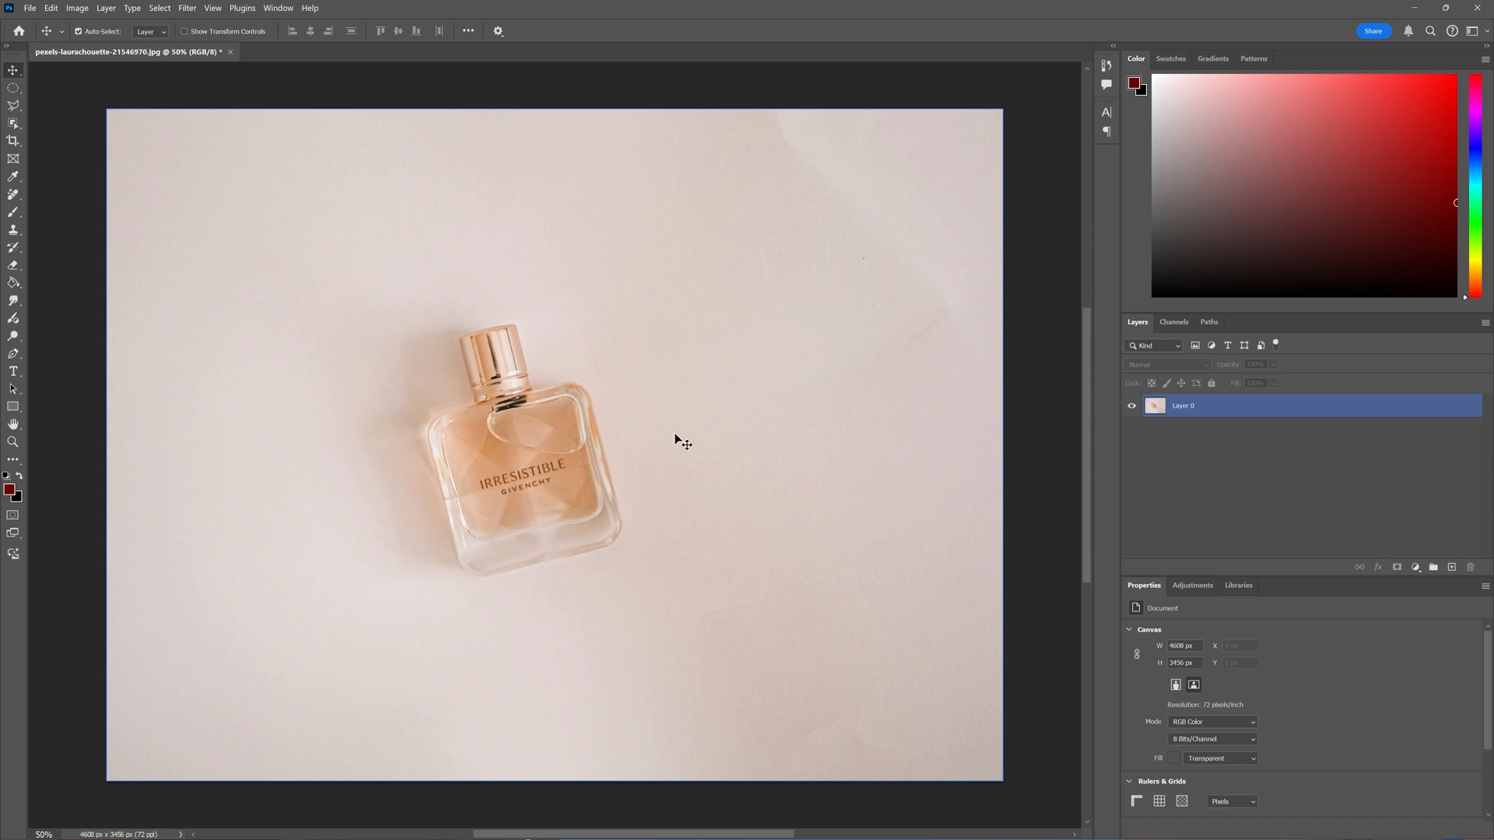
click(1229, 405)
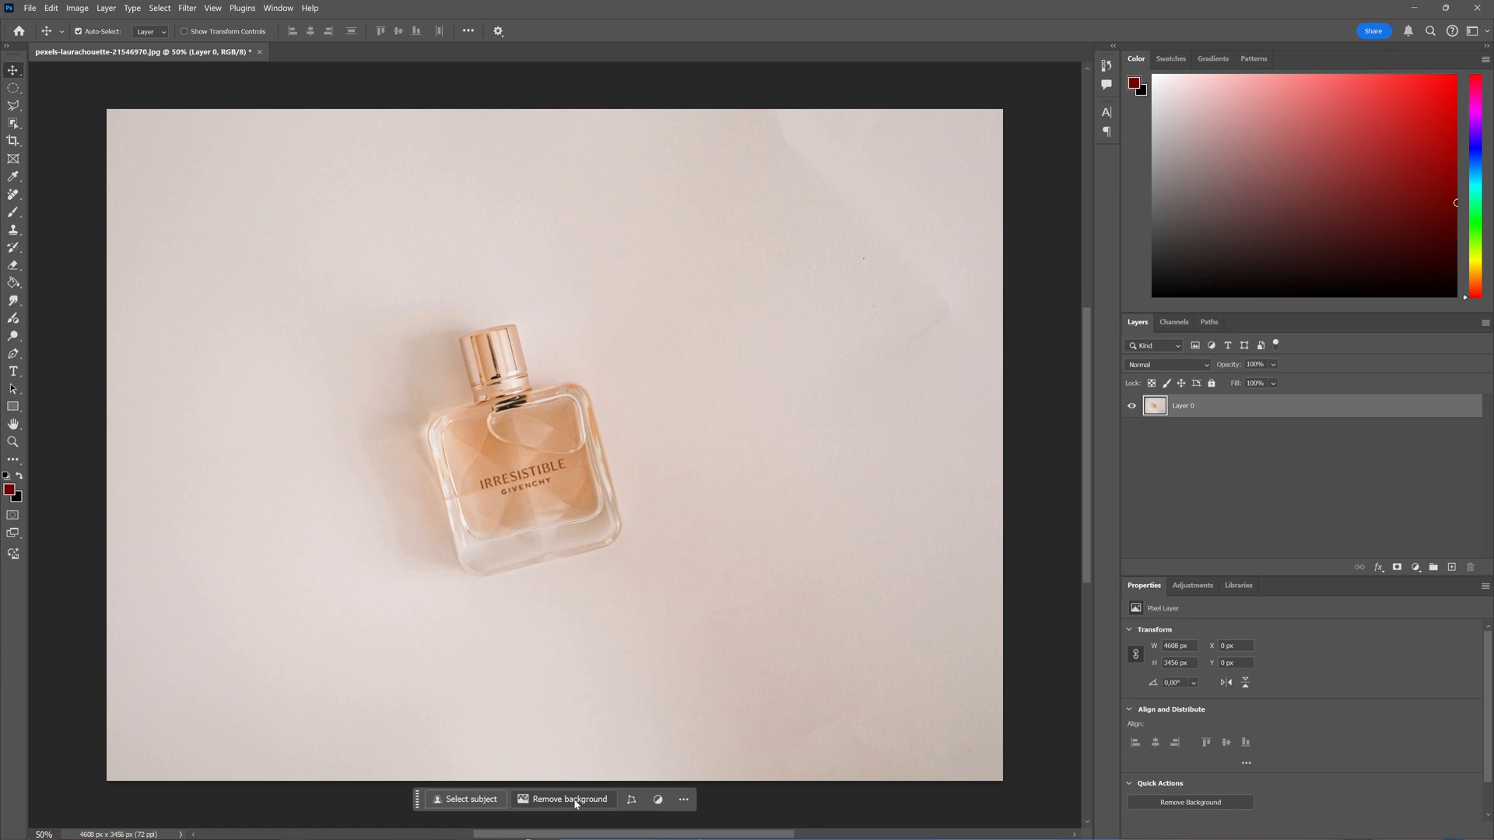
click(568, 799)
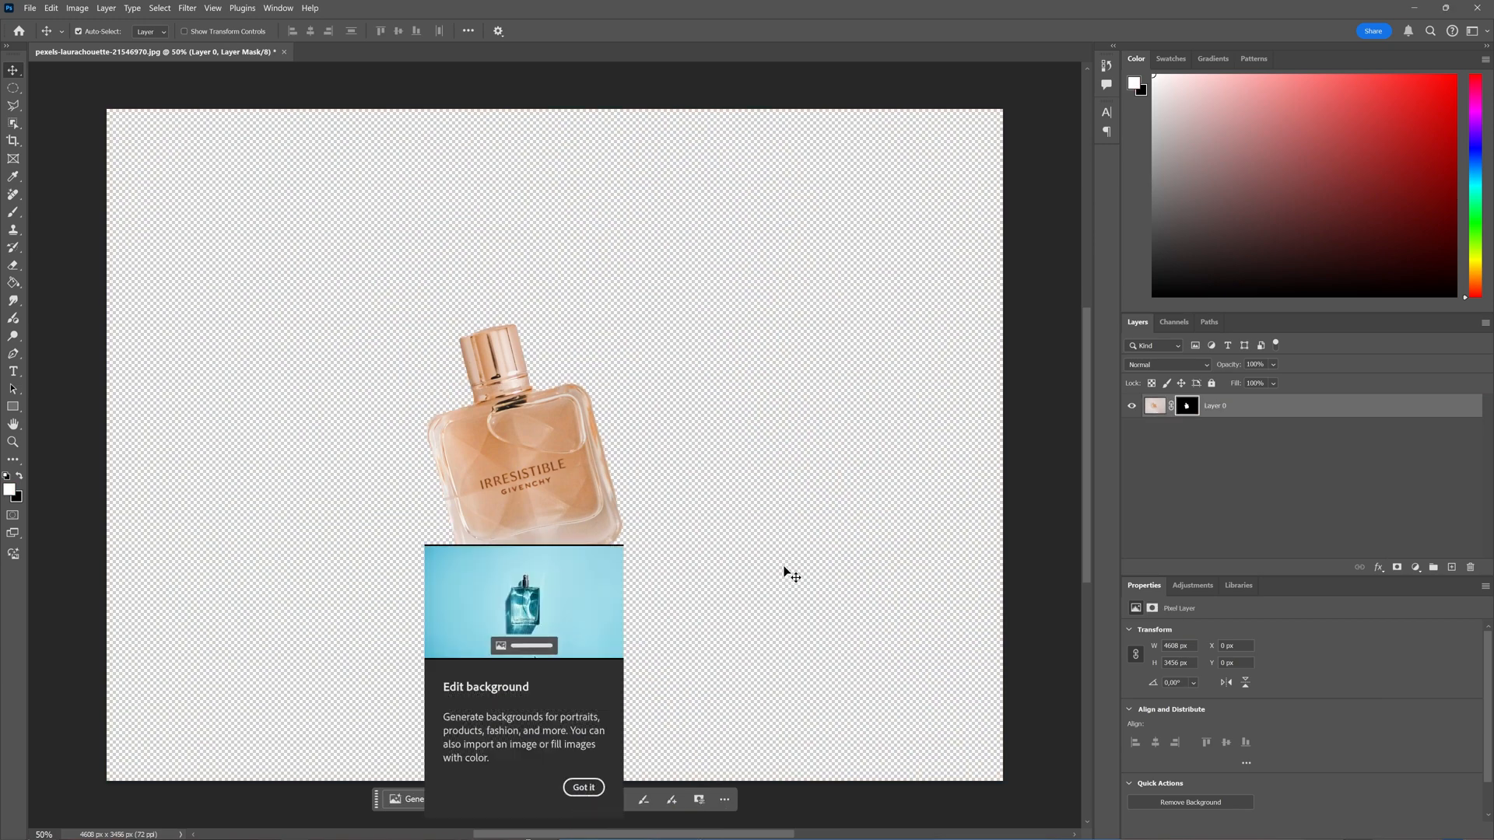
click(525, 647)
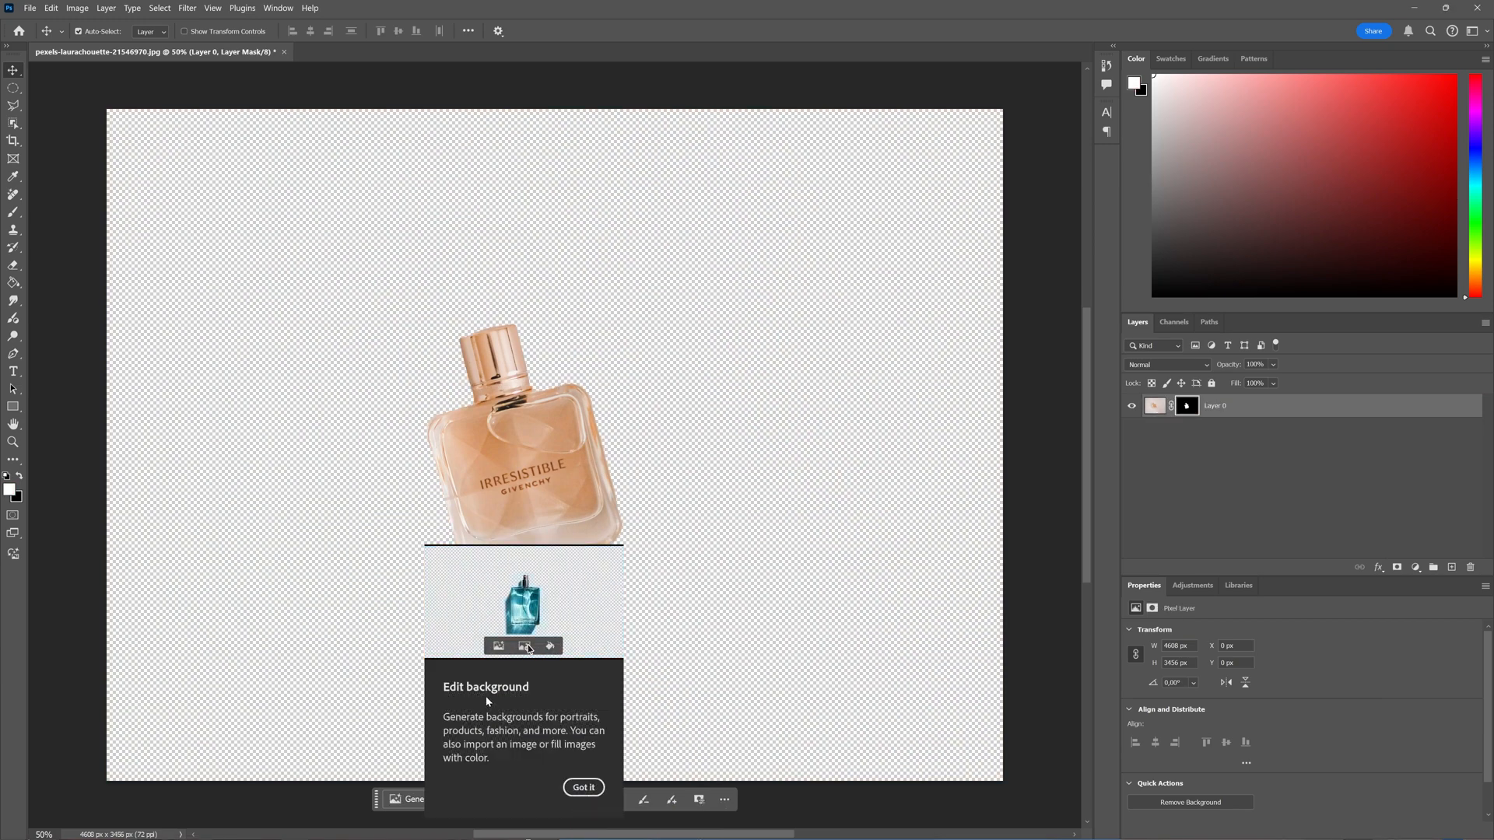
click(582, 787)
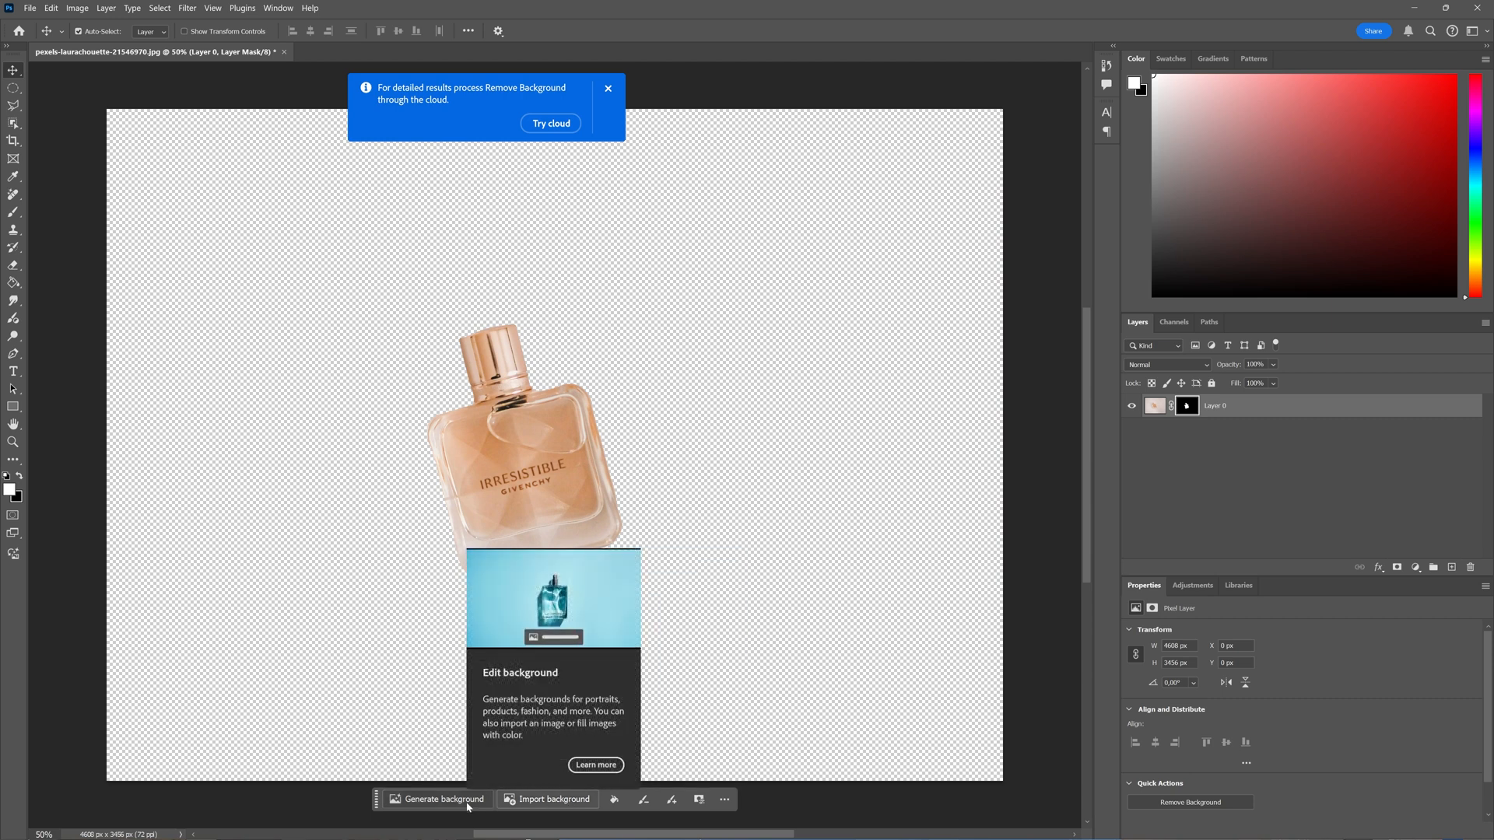
Step: Generate a background from the prompt 'roses and oranges'
click(442, 799)
text(roses and oranges)
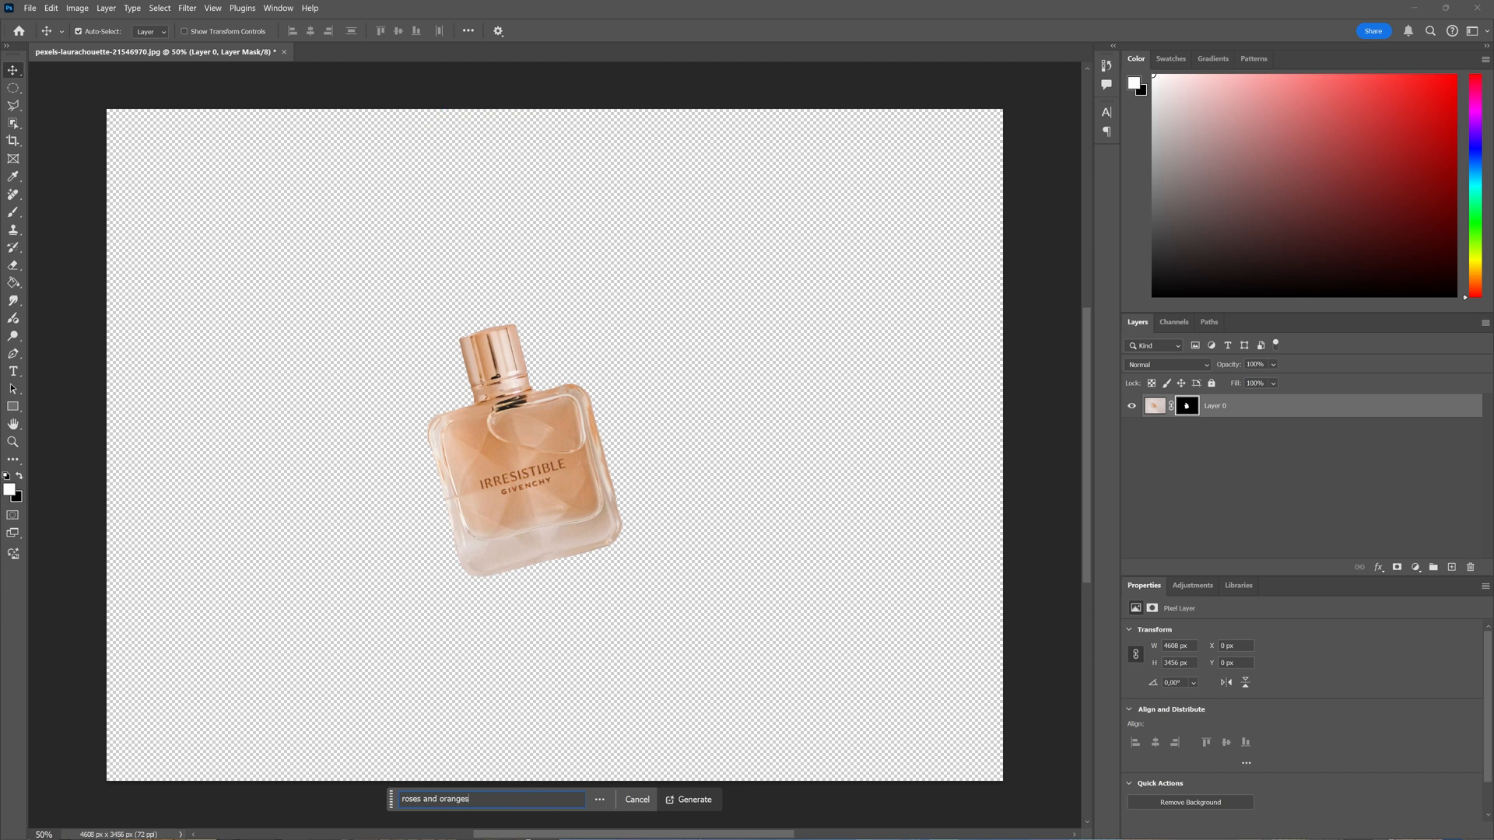
click(693, 799)
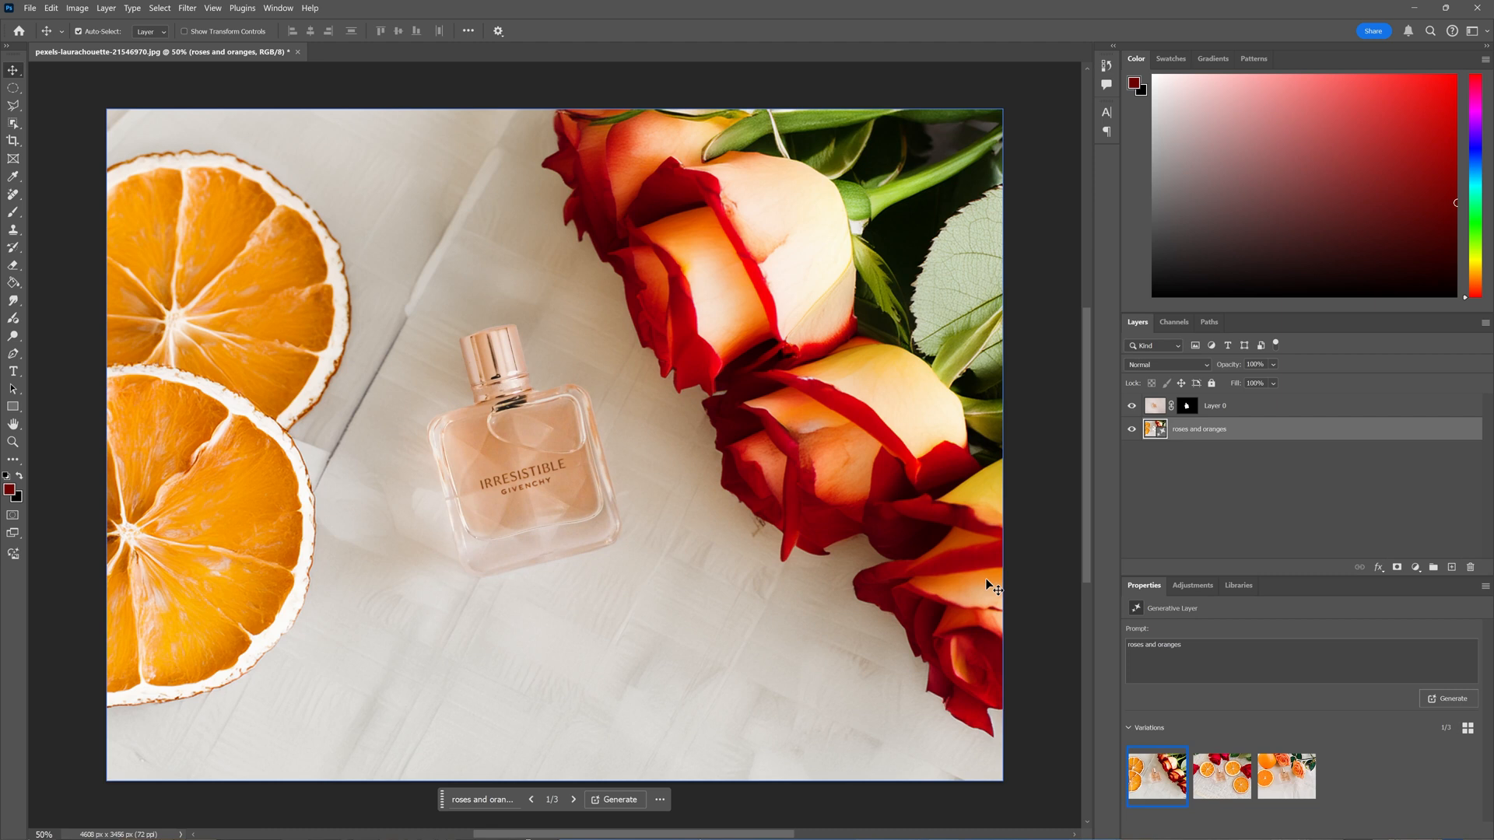
mouse_move(767, 557)
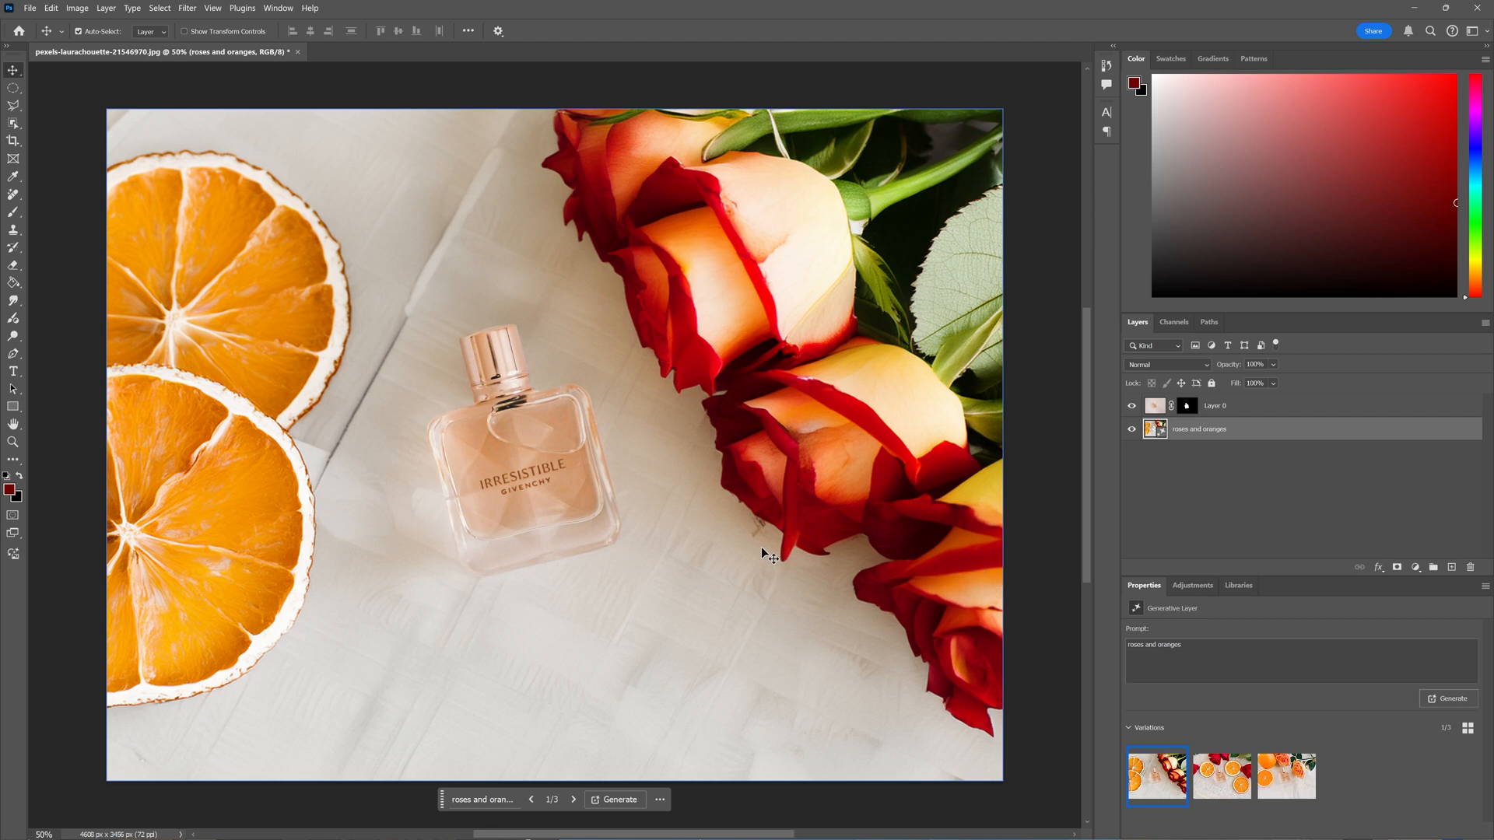
mouse_move(391, 471)
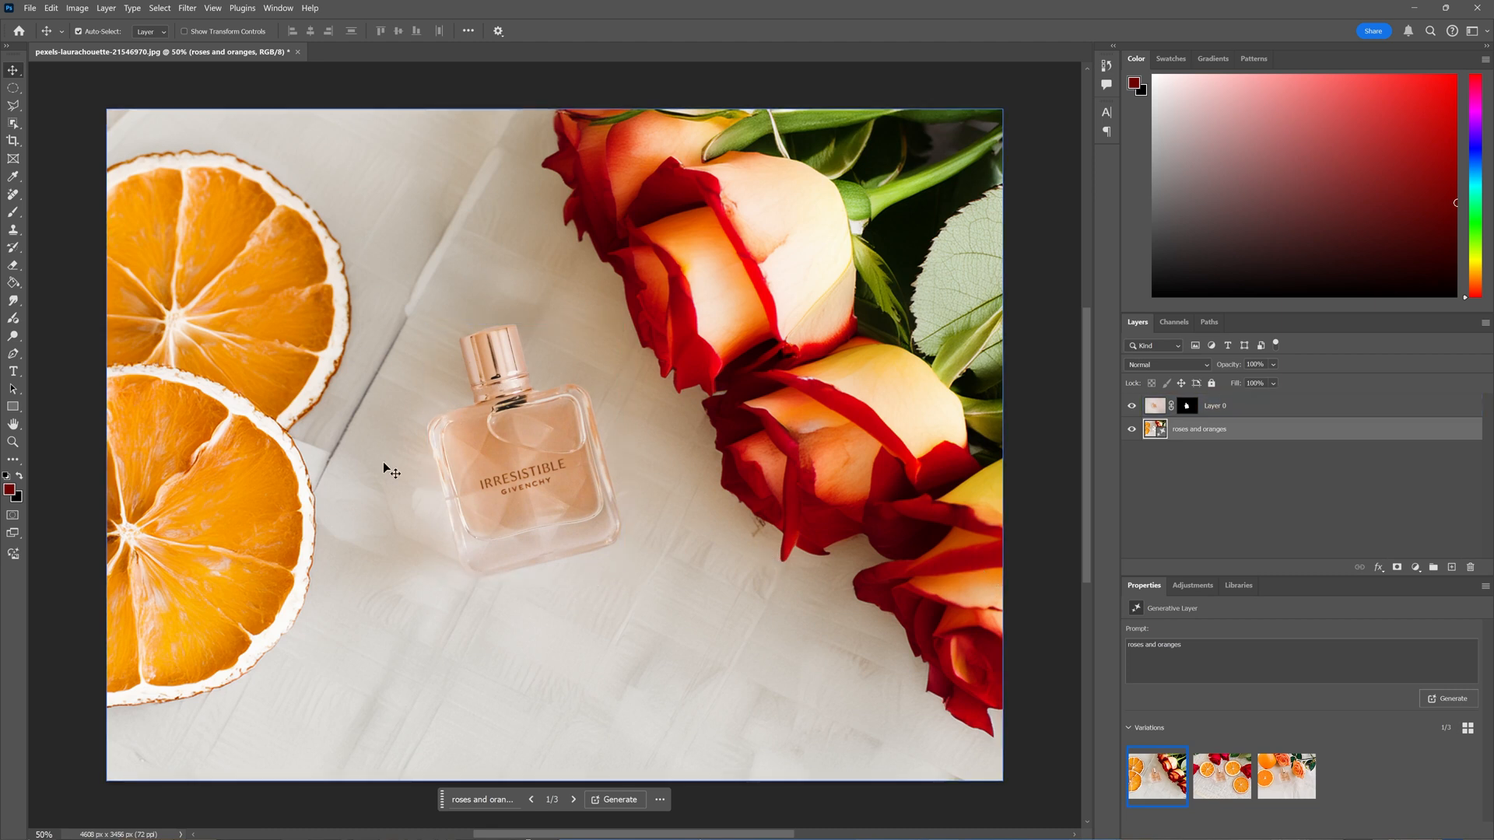
mouse_move(249, 419)
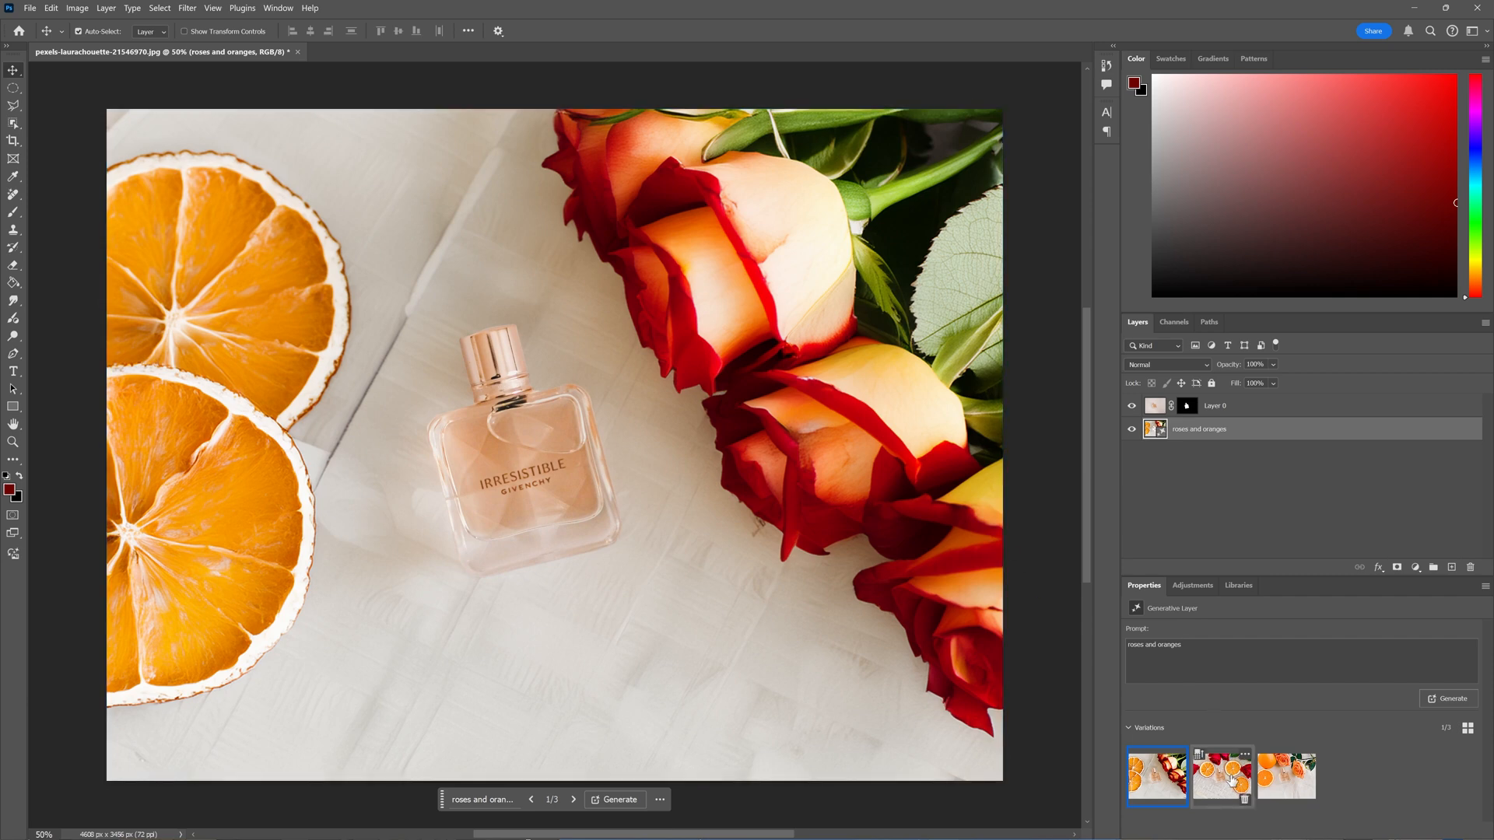
Step: Preview the variations and pick the third: pale roses and halved oranges on crumpled paper
click(1220, 773)
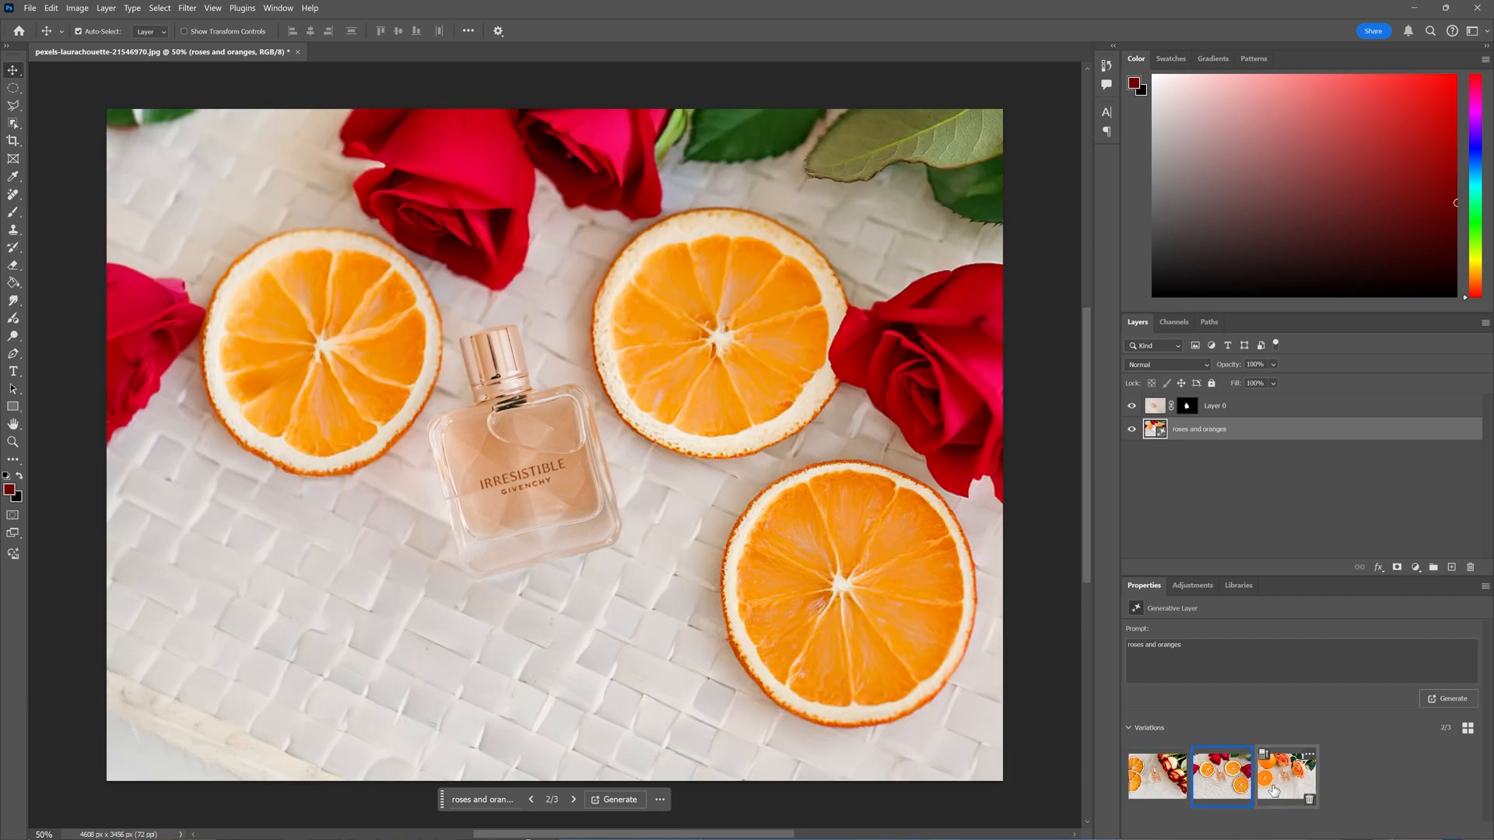
click(1286, 773)
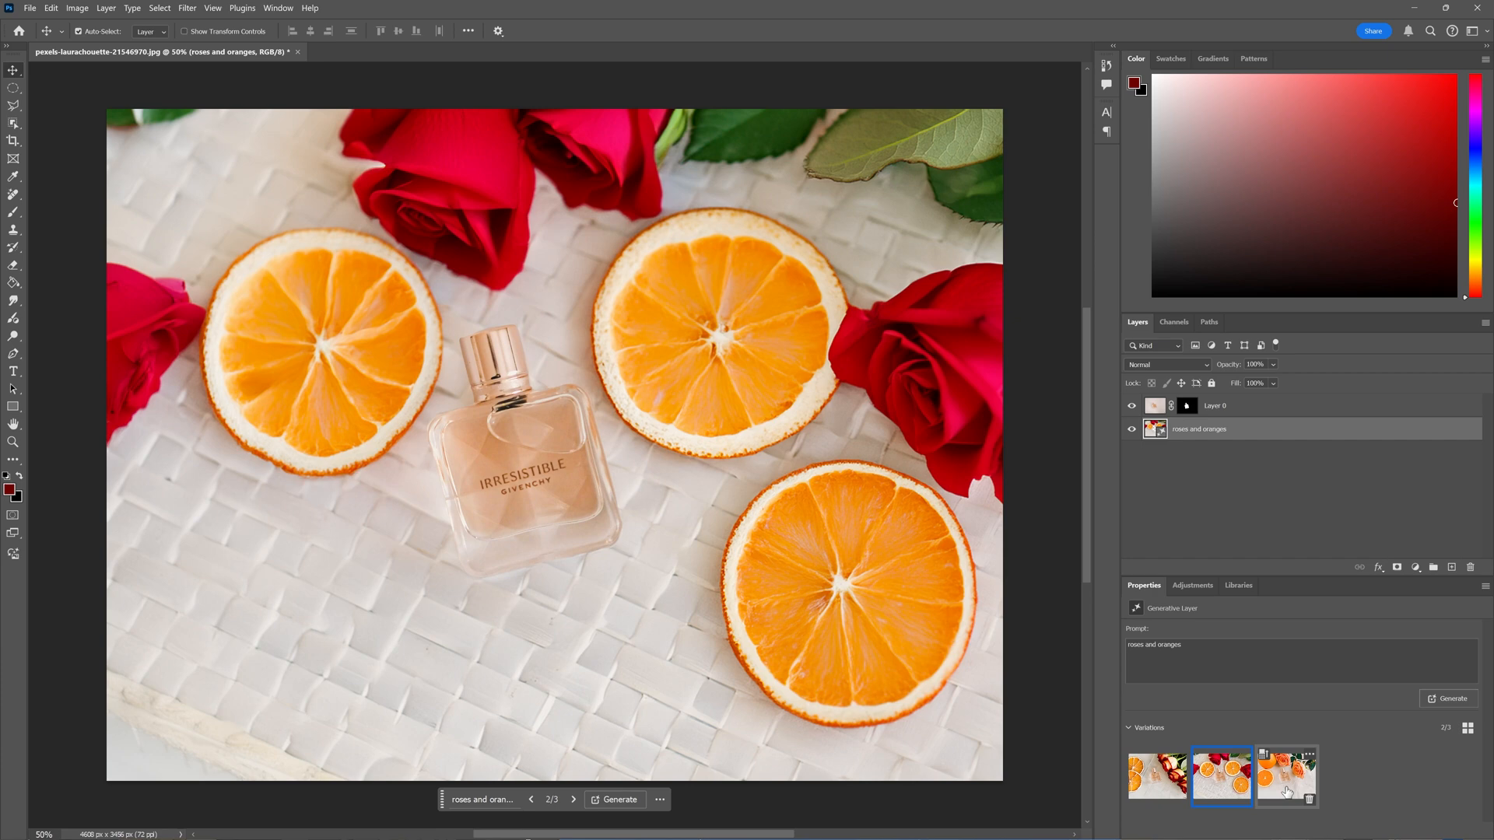
click(1285, 776)
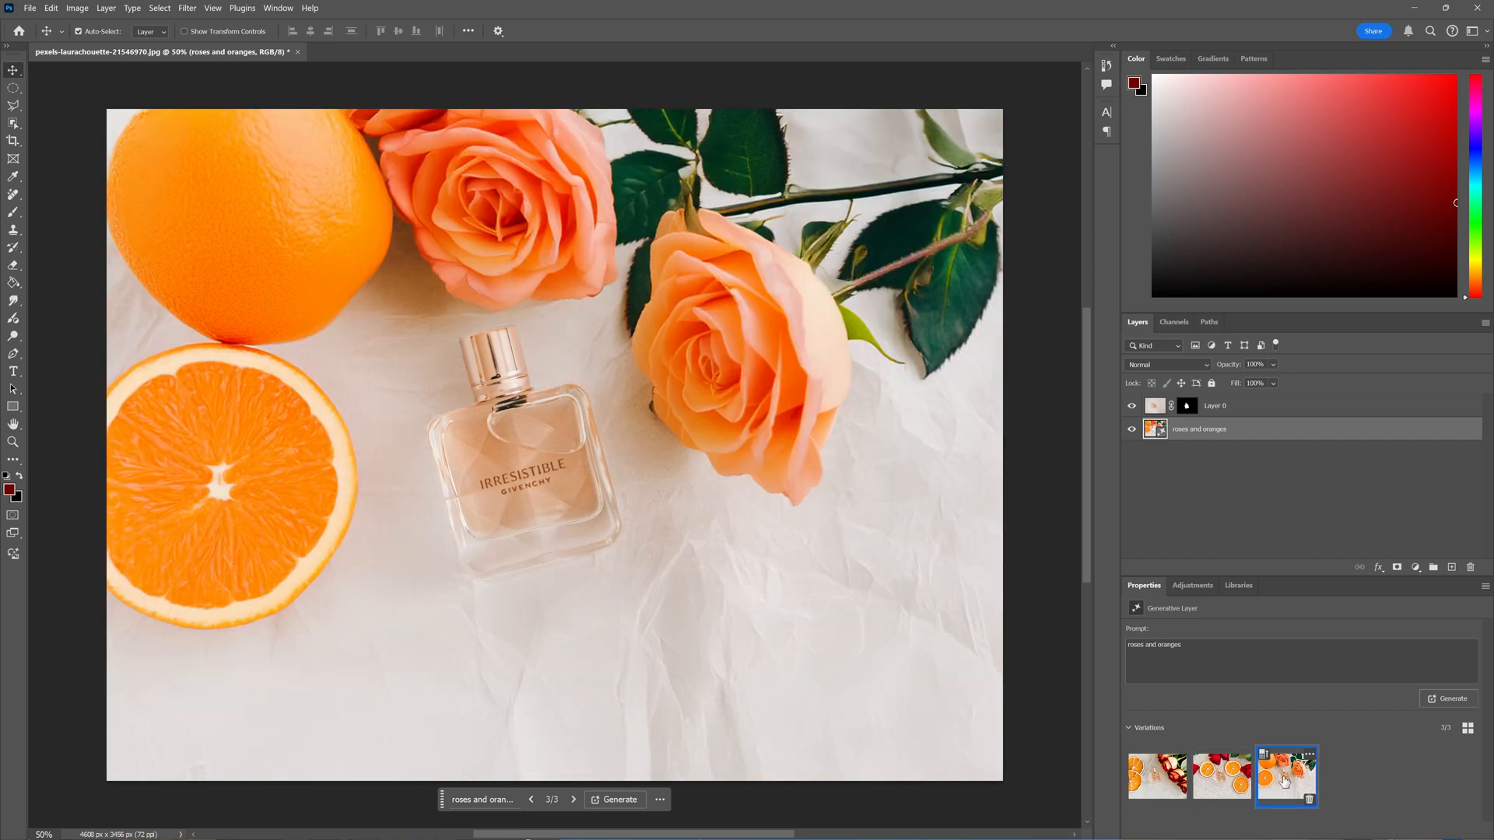
click(1286, 774)
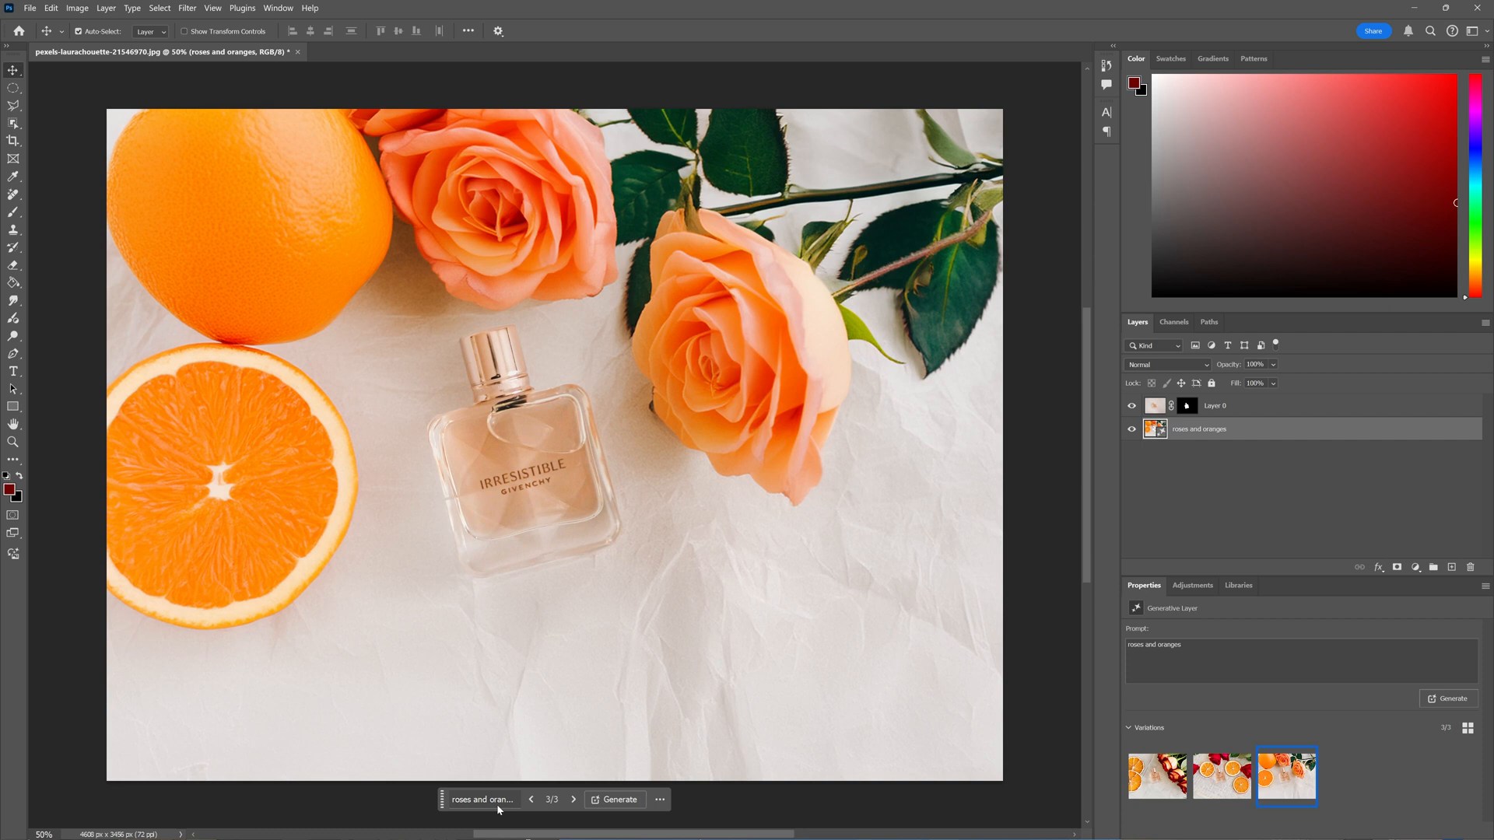
mouse_move(485, 799)
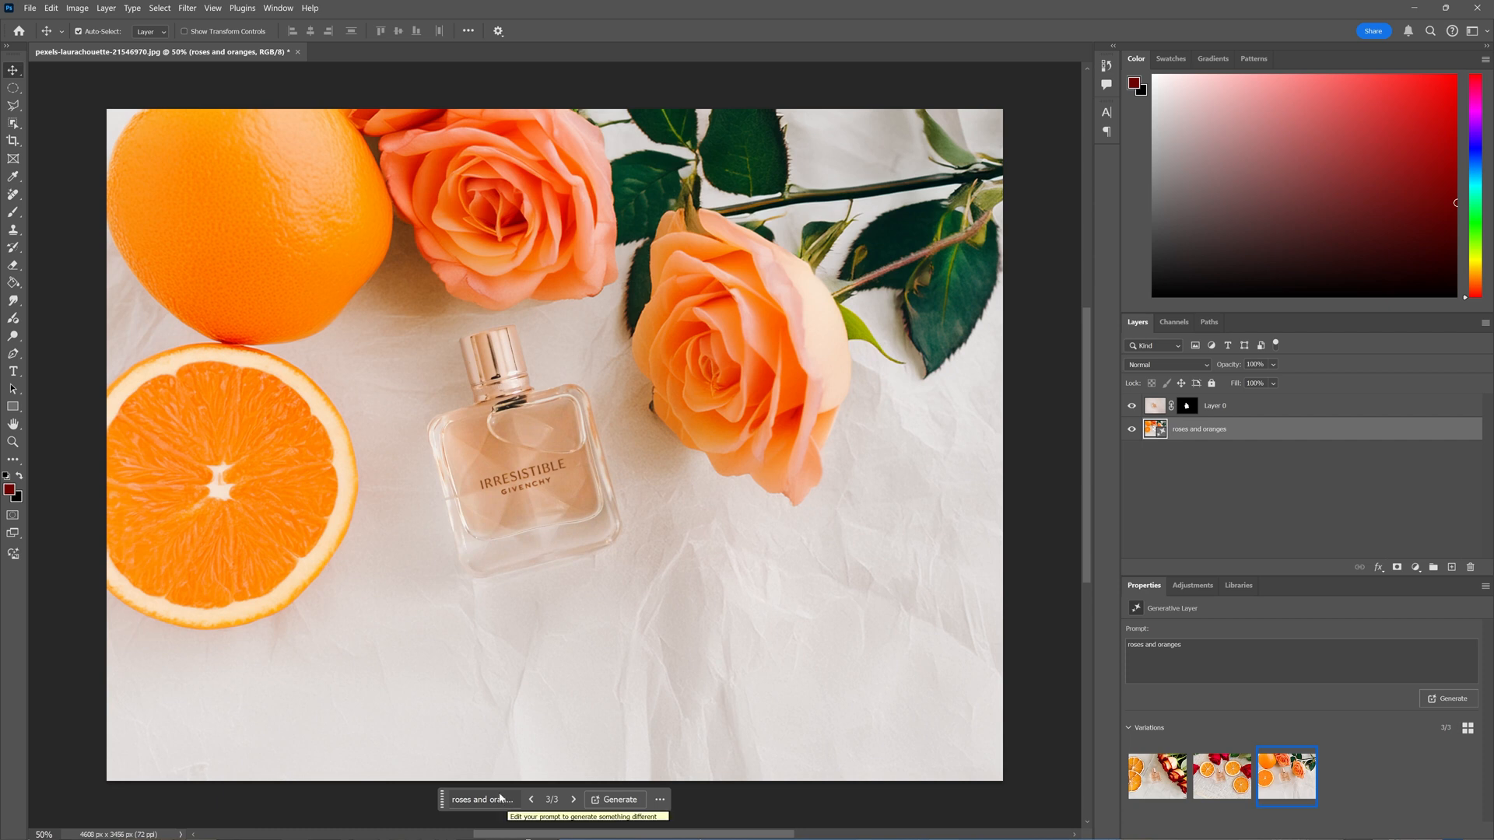
Step: Change the prompt to 'pink roses and peonies' and regenerate the background
click(481, 799)
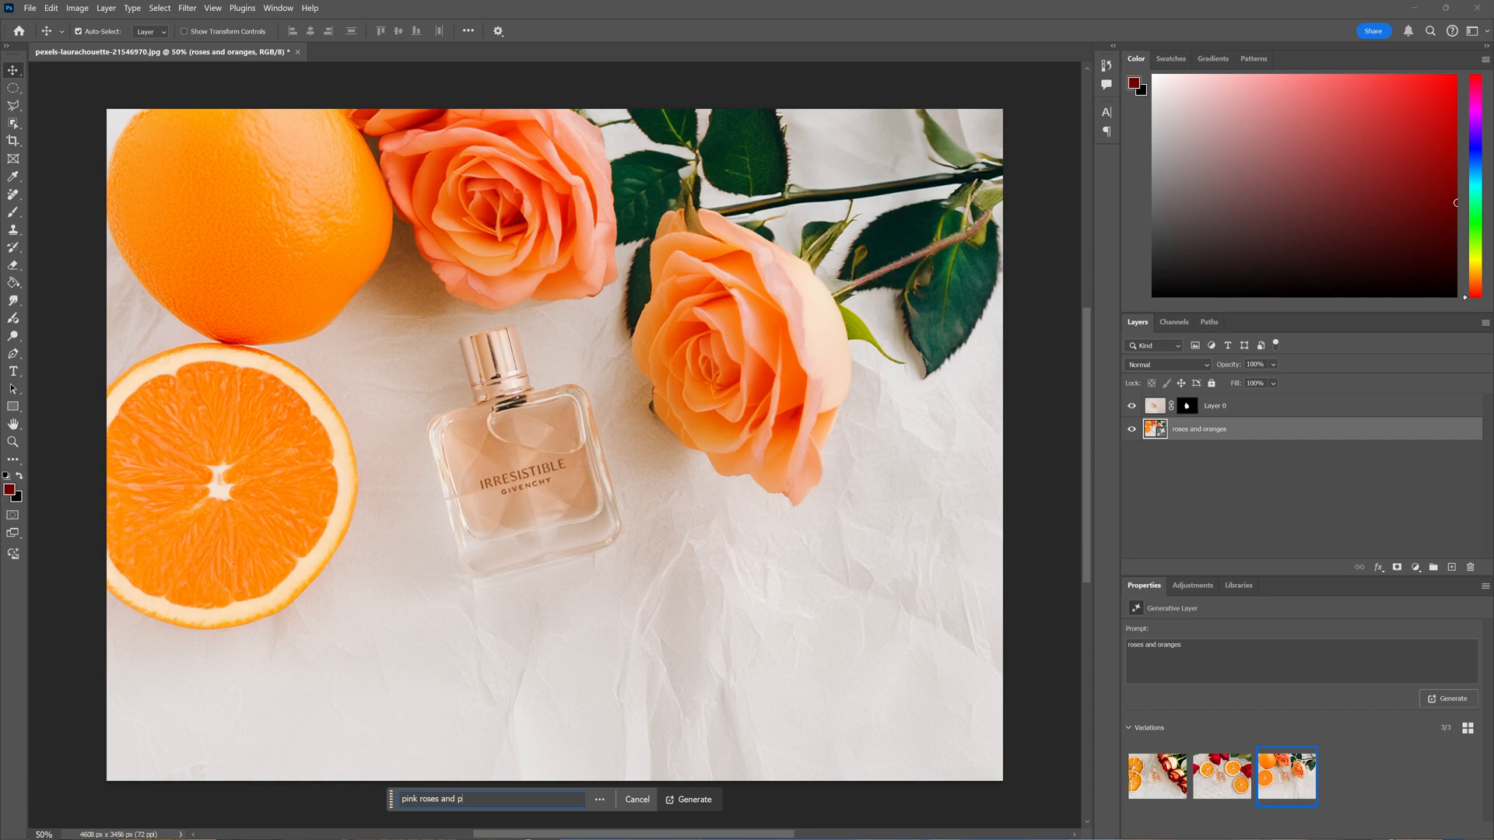
text(eonies)
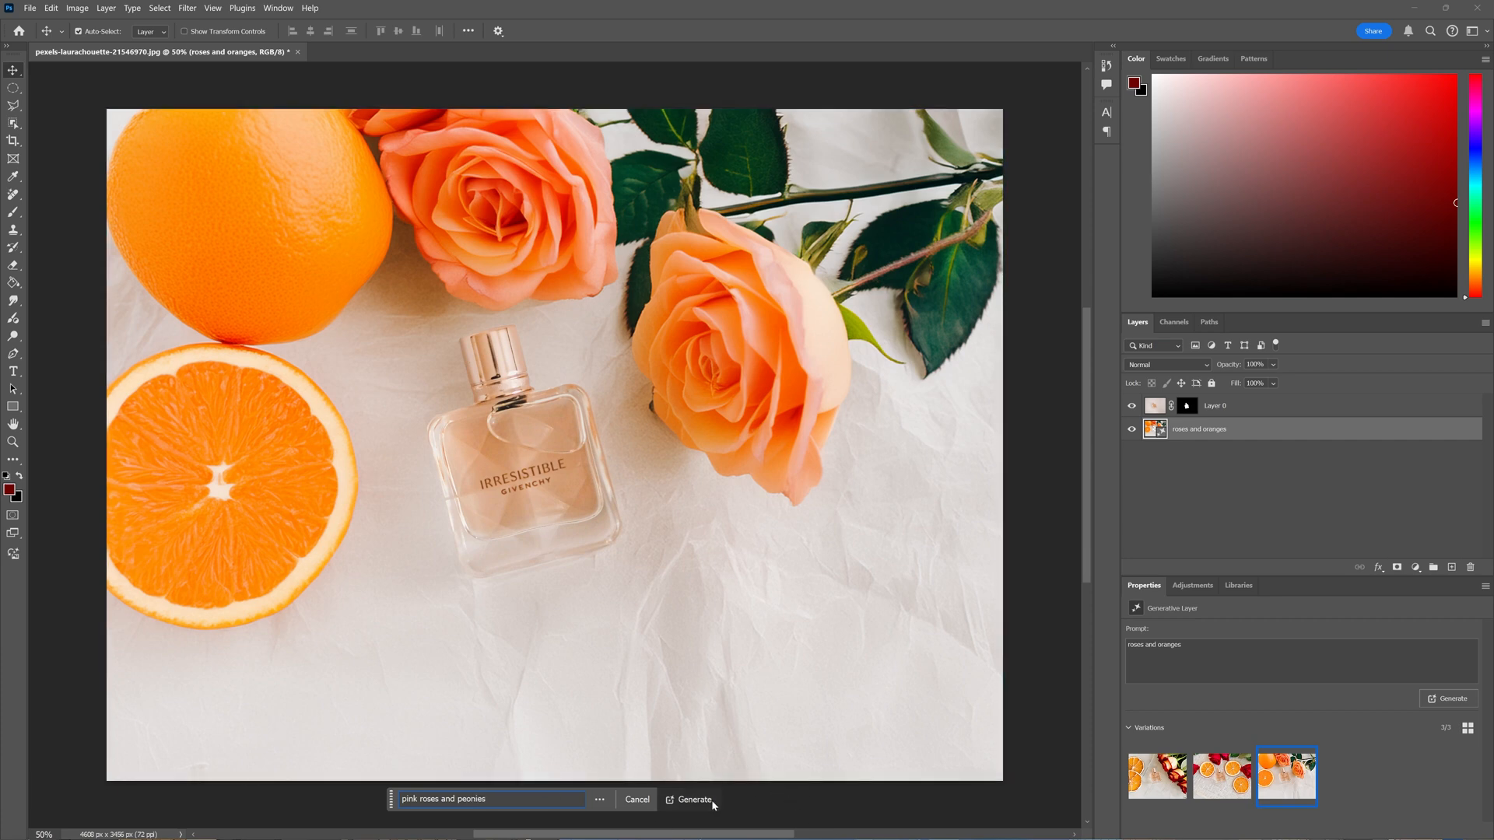
click(693, 799)
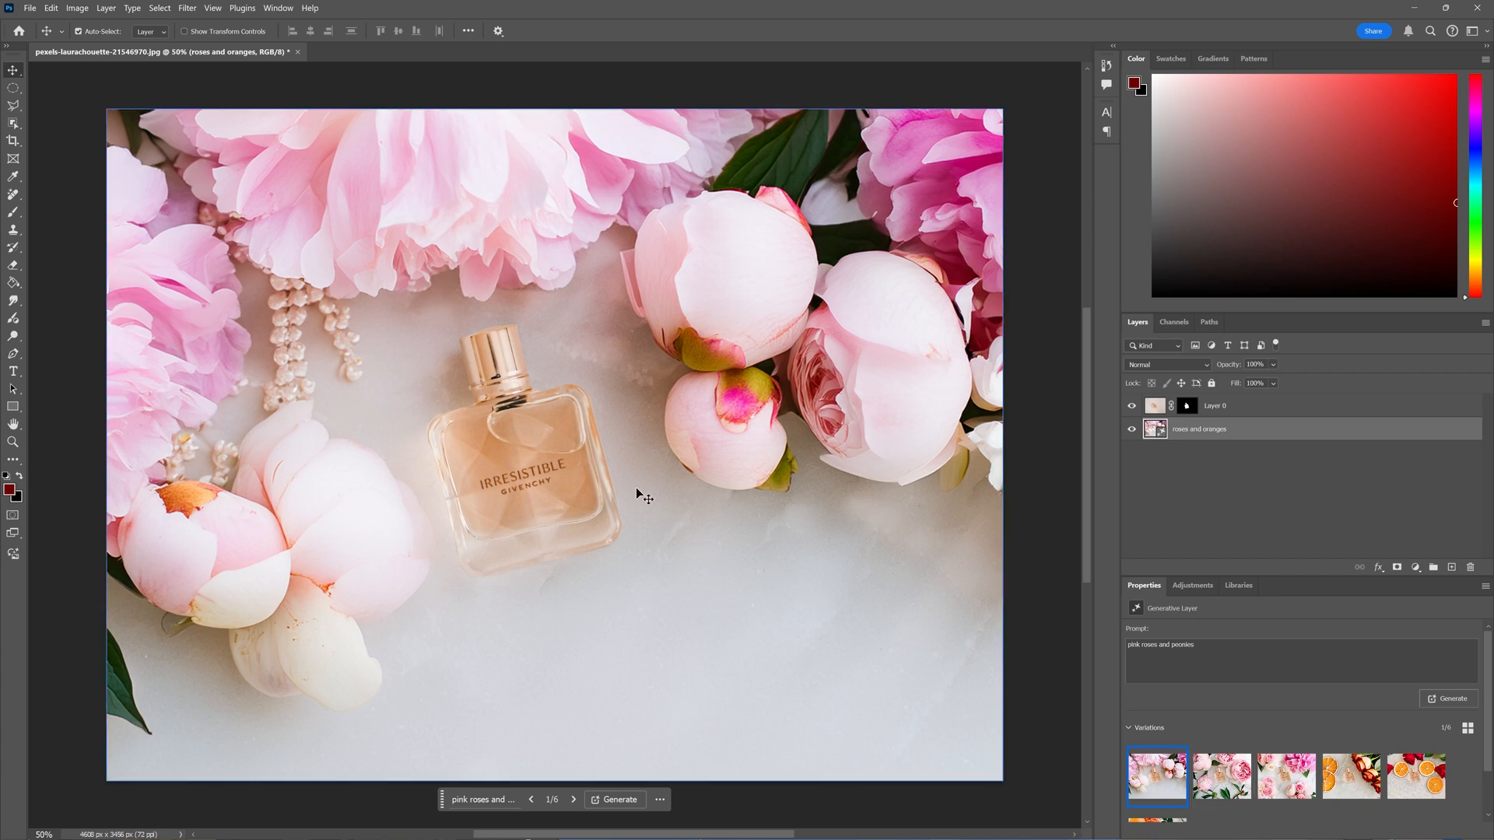
mouse_move(1002, 615)
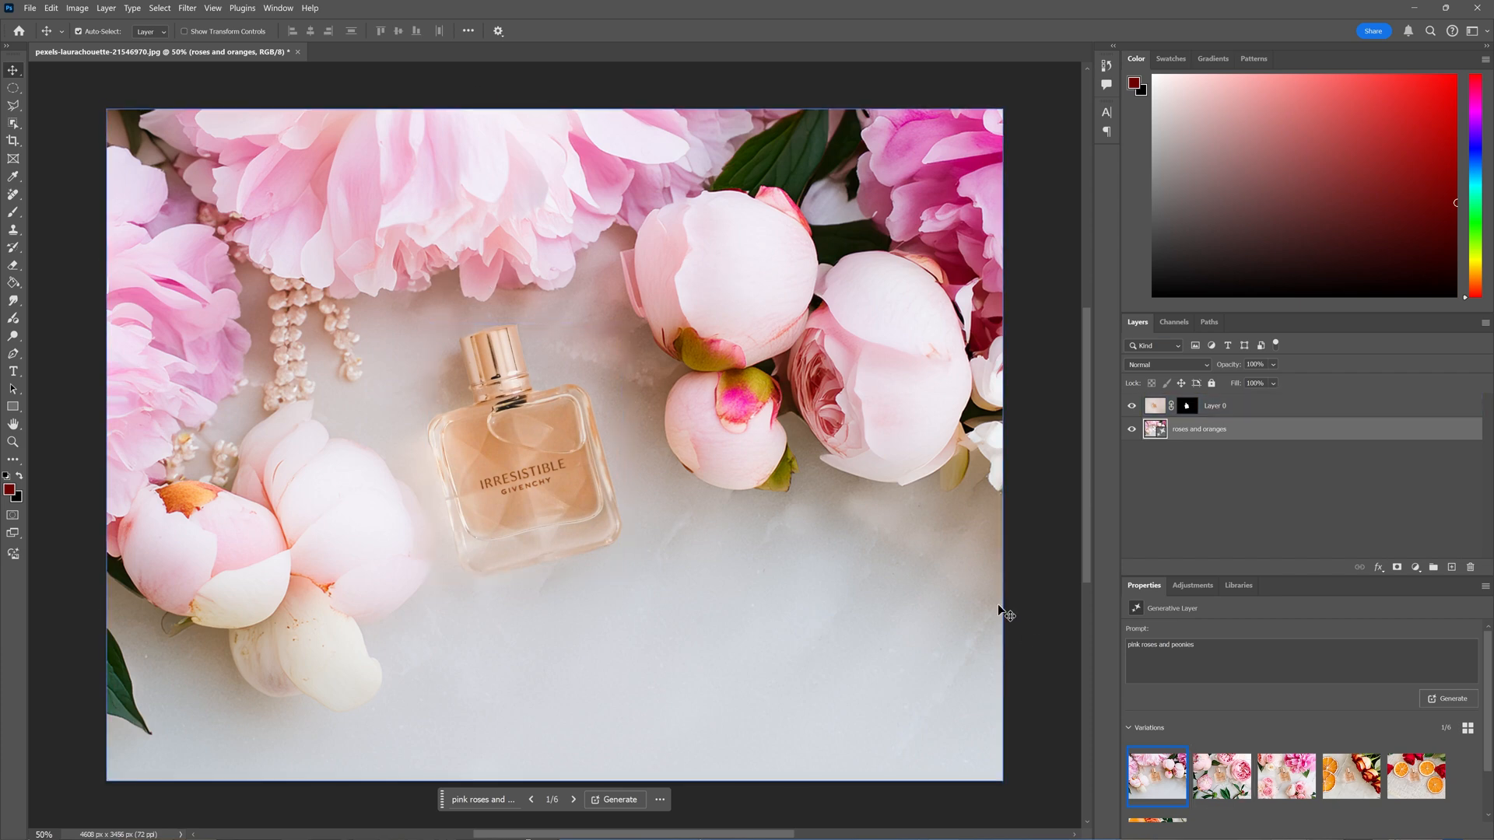
Step: Apply the second variation: large pink roses and peonies on white marble
click(1221, 776)
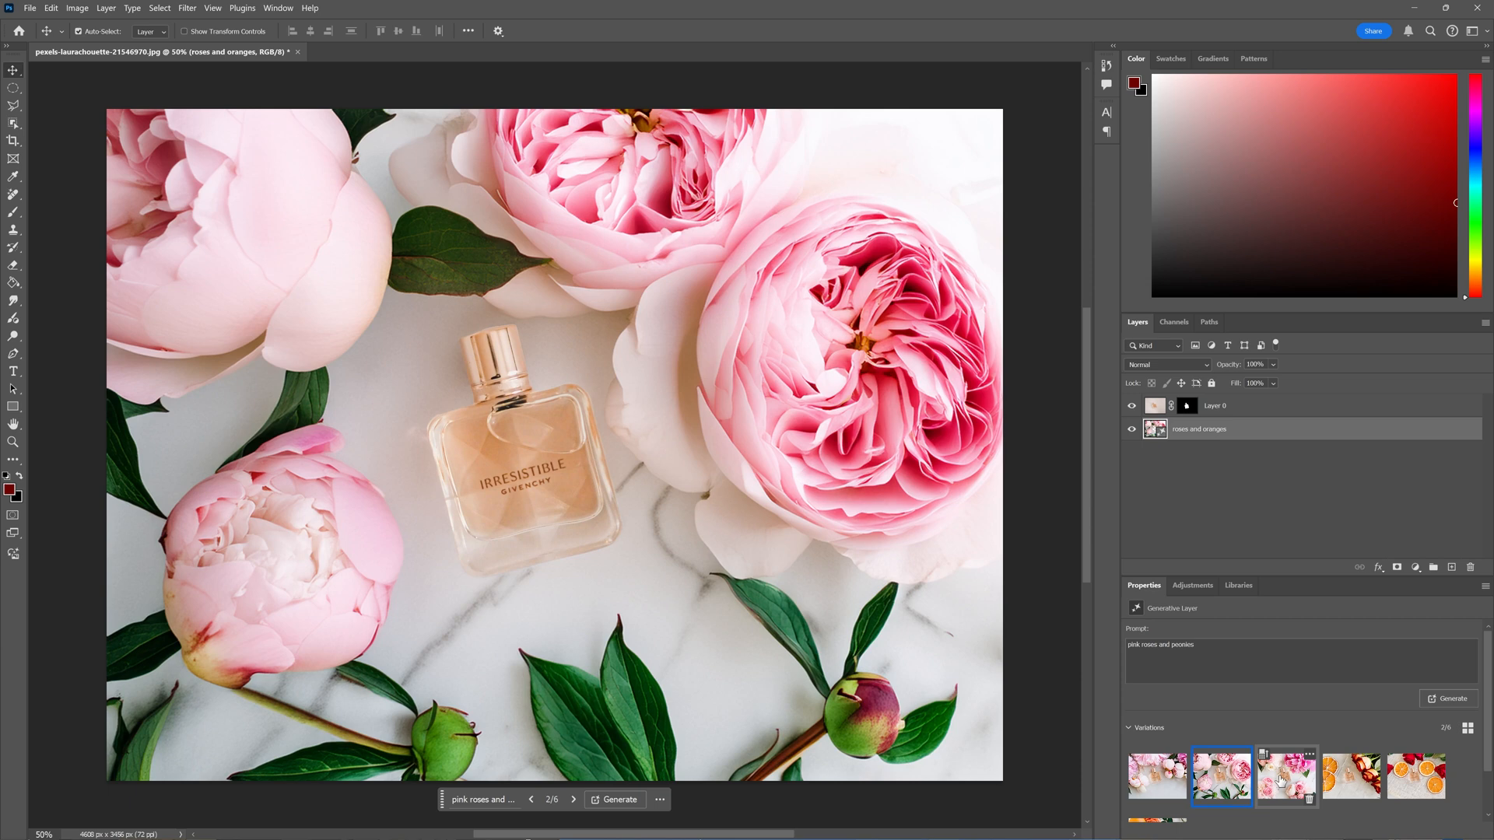
click(1285, 773)
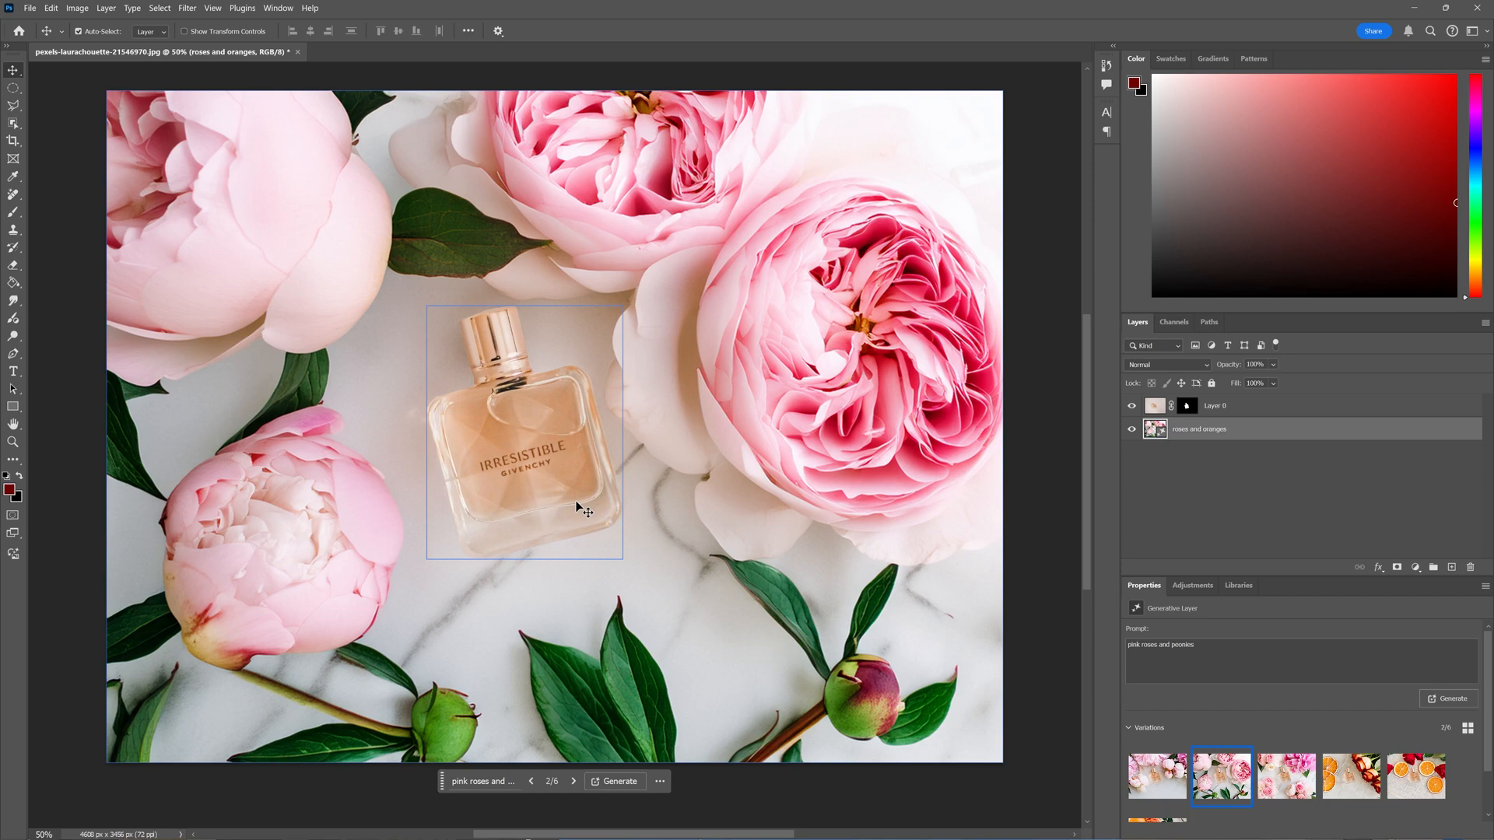
click(1027, 496)
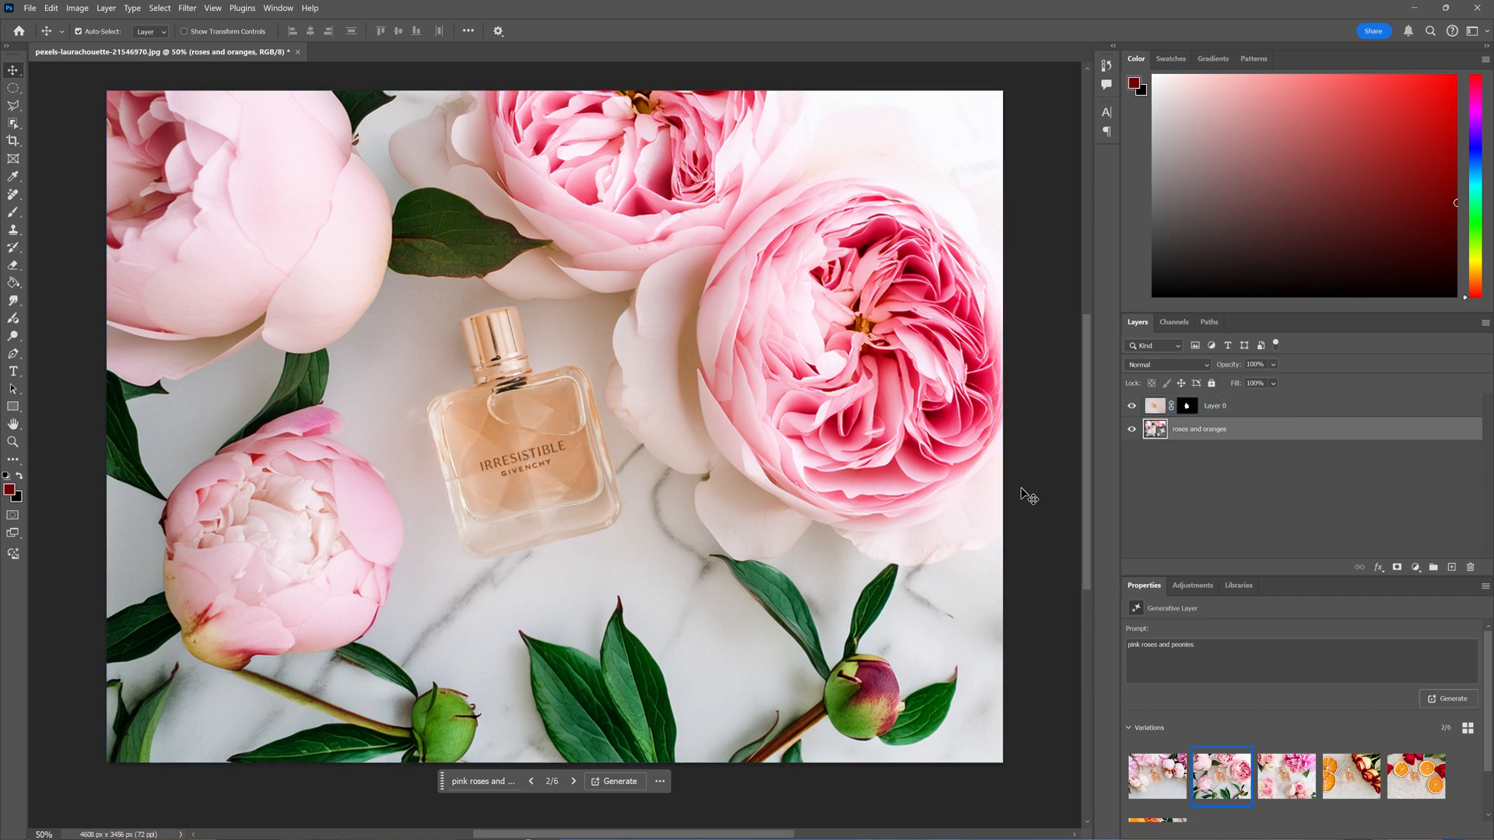